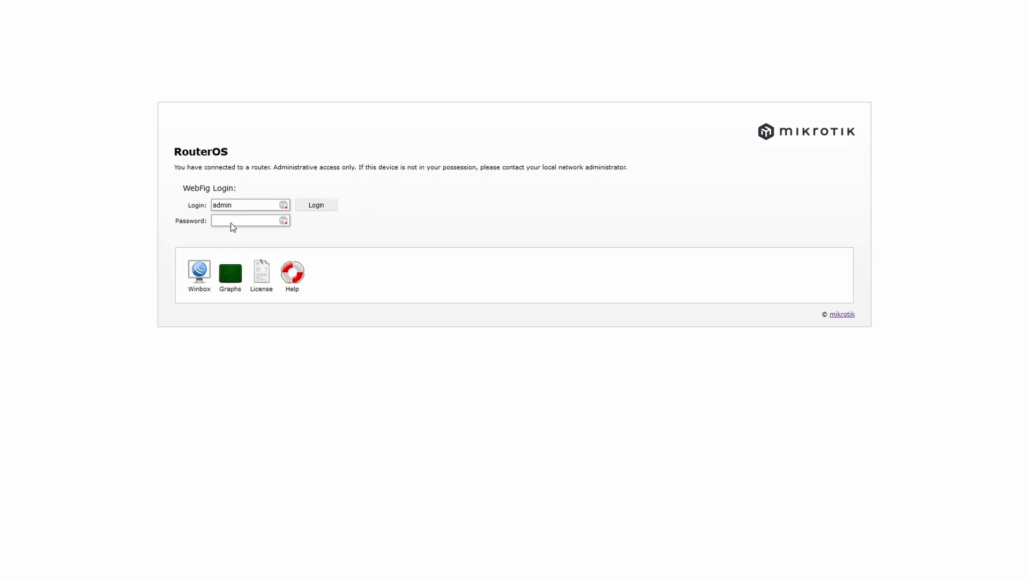
mouse_move(315, 209)
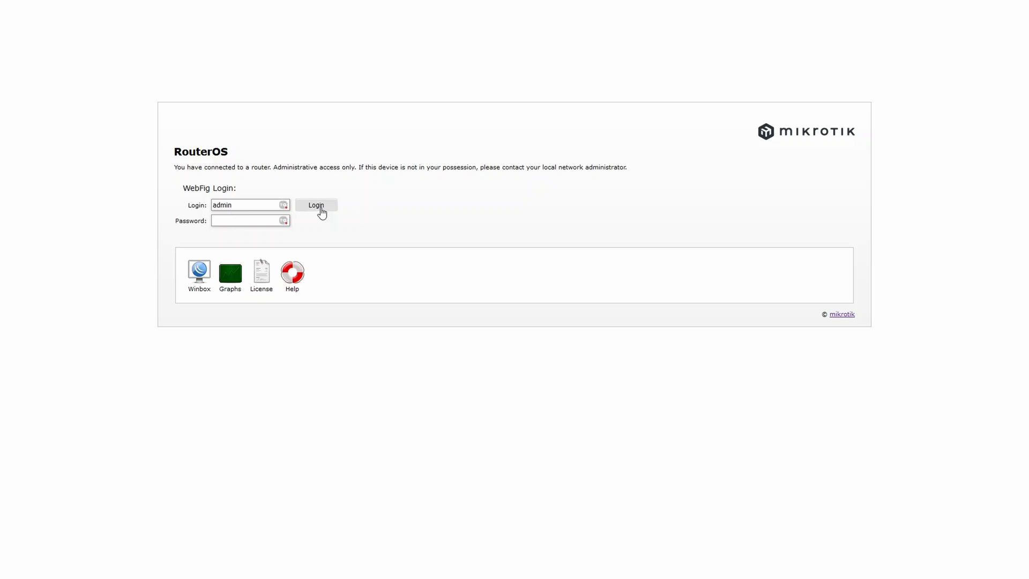
Step: Log in as admin with the password left blank
click(315, 206)
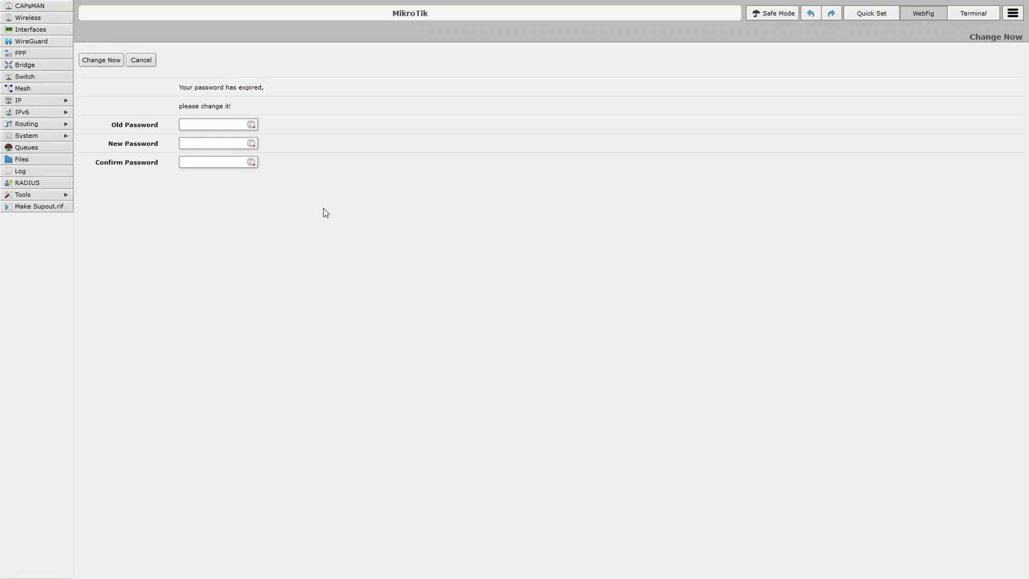
mouse_move(303, 211)
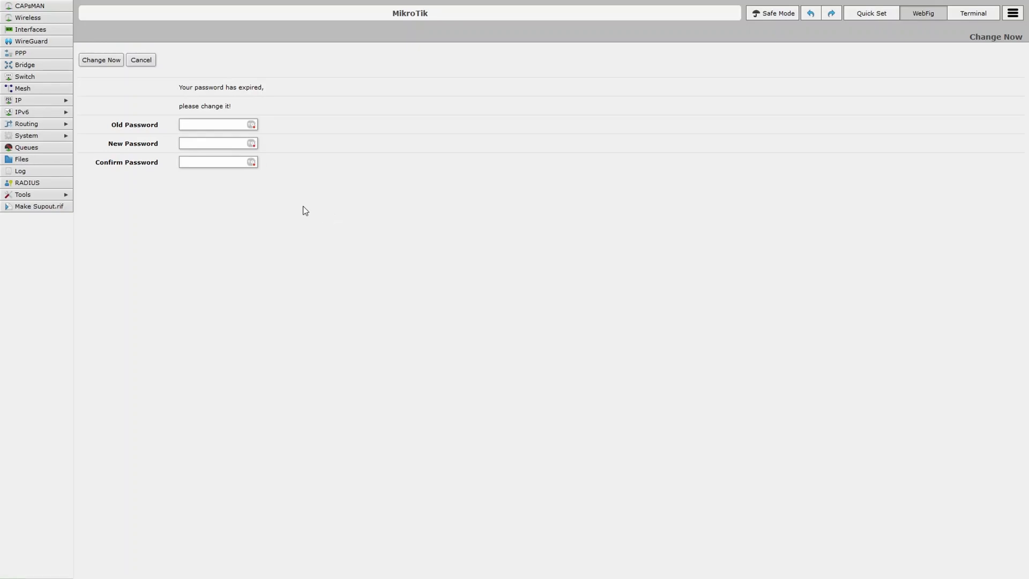
mouse_move(205, 141)
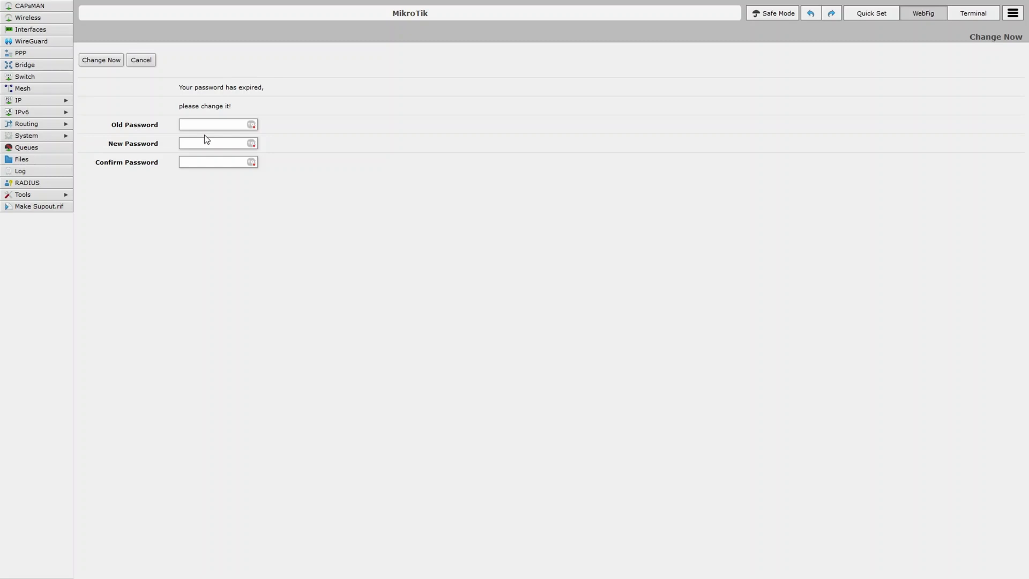
mouse_move(221, 156)
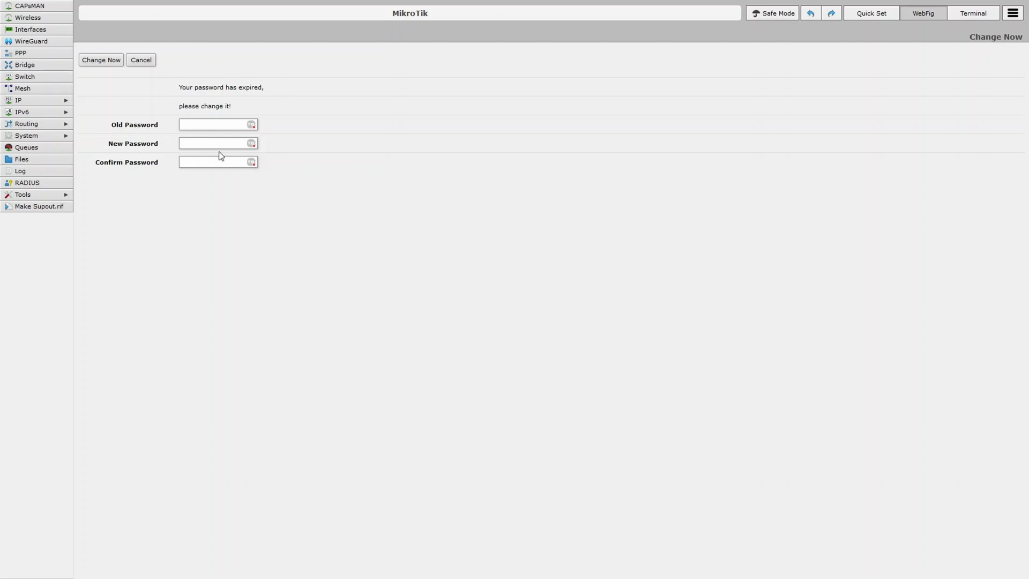
Step: Leave Old Password blank, enter and confirm the new admin password, and submit with Change Now
click(216, 124)
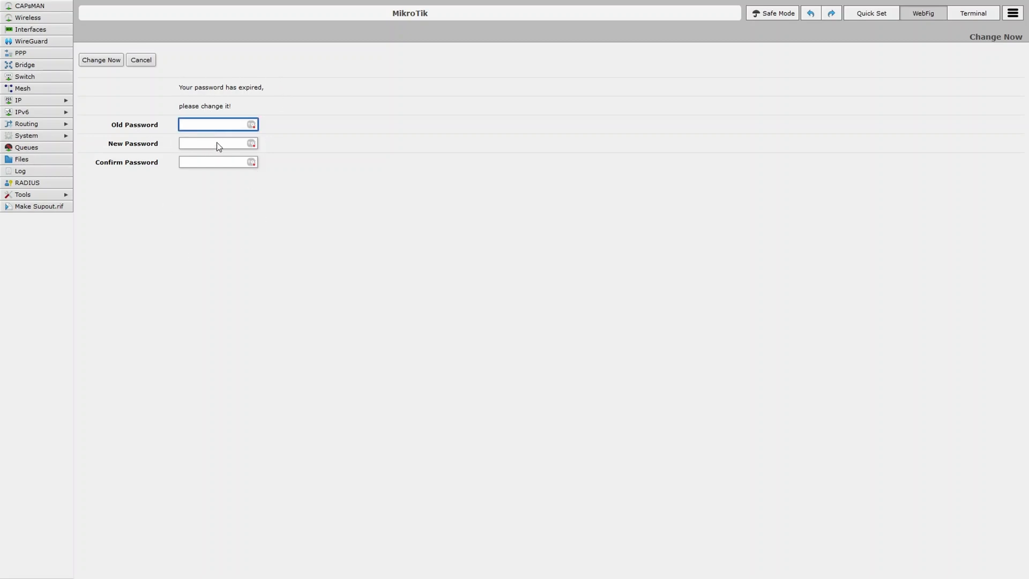
click(213, 143)
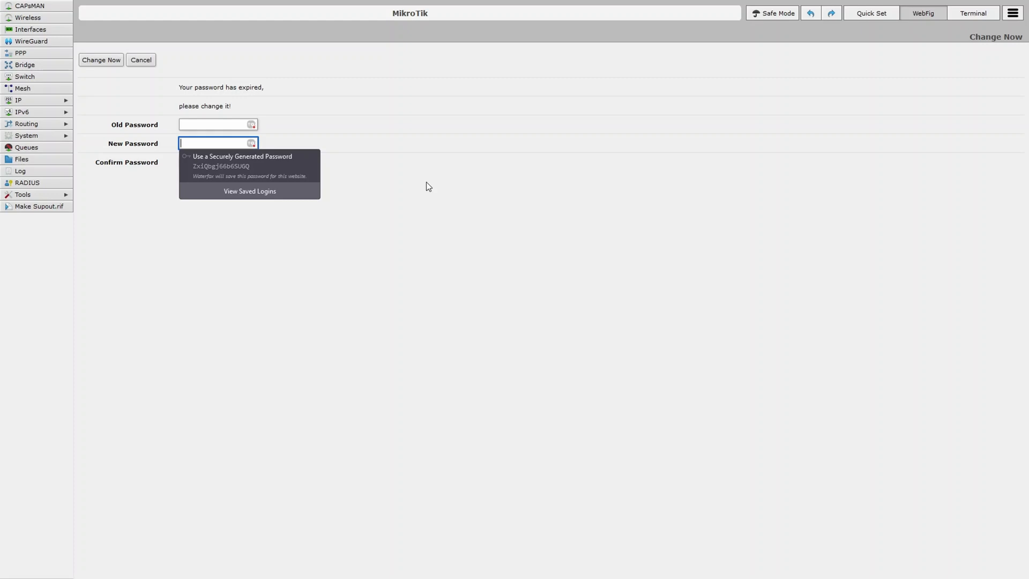
text(••••)
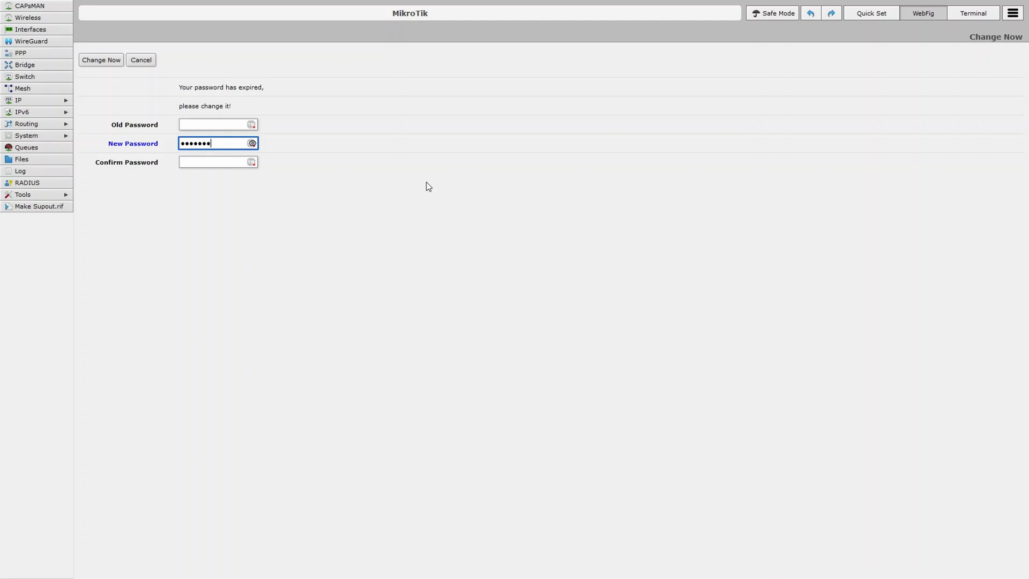
click(216, 162)
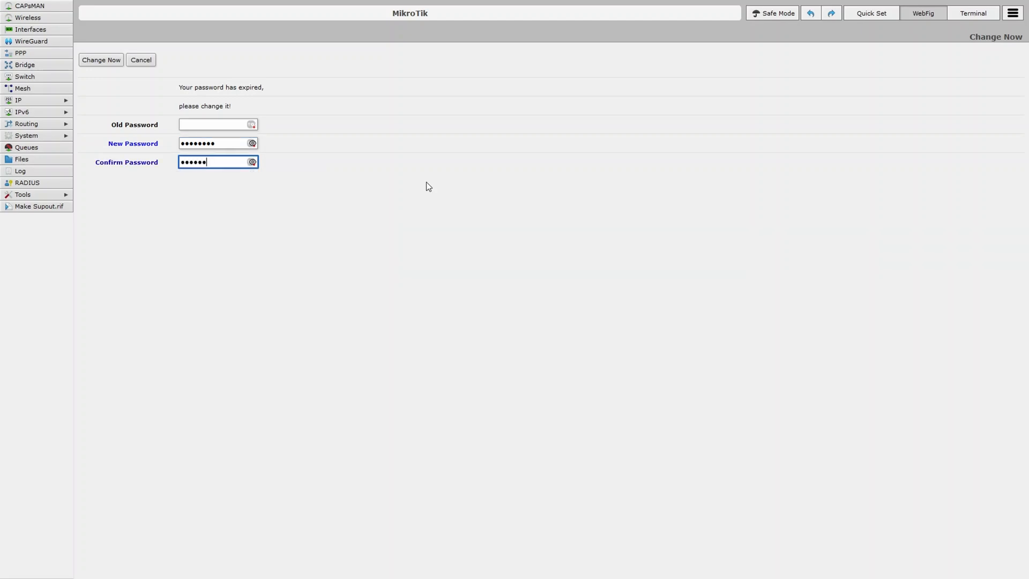
text(••)
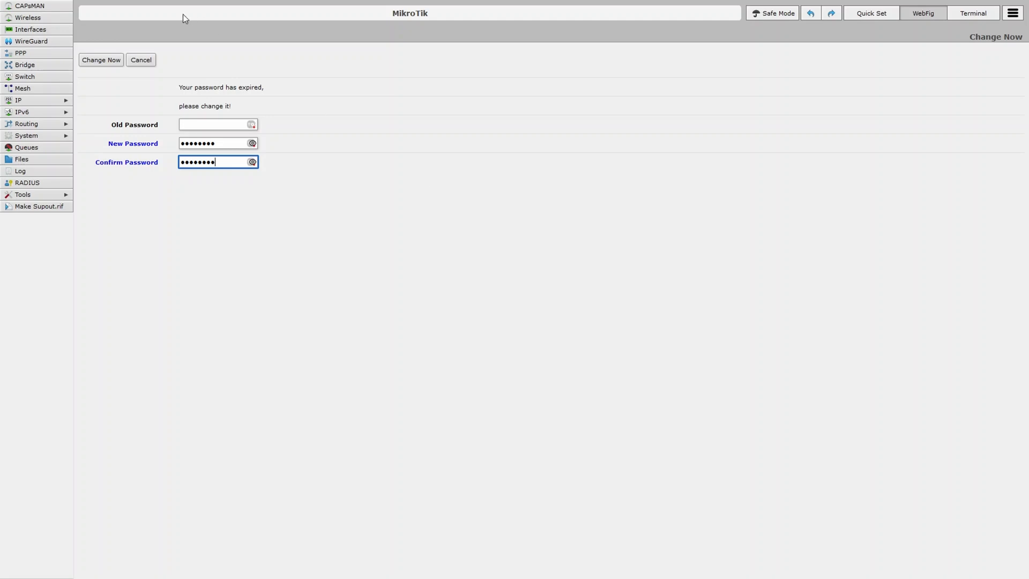
click(101, 60)
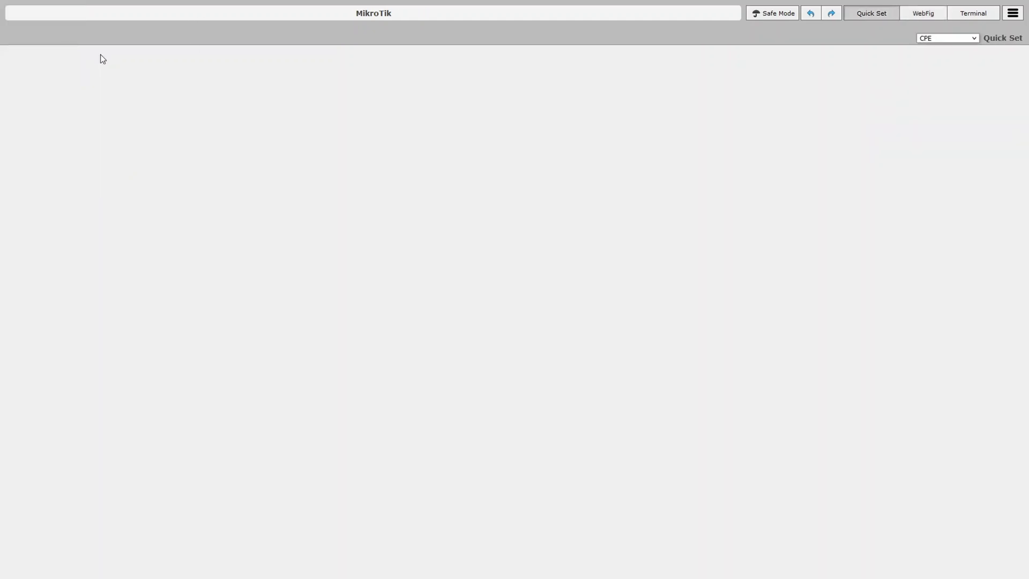
click(870, 13)
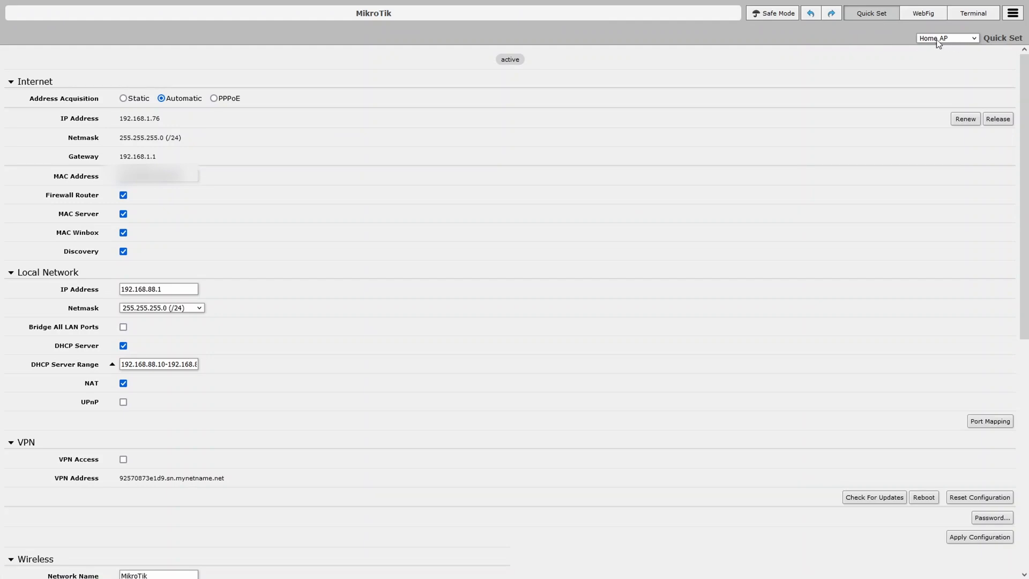
click(945, 38)
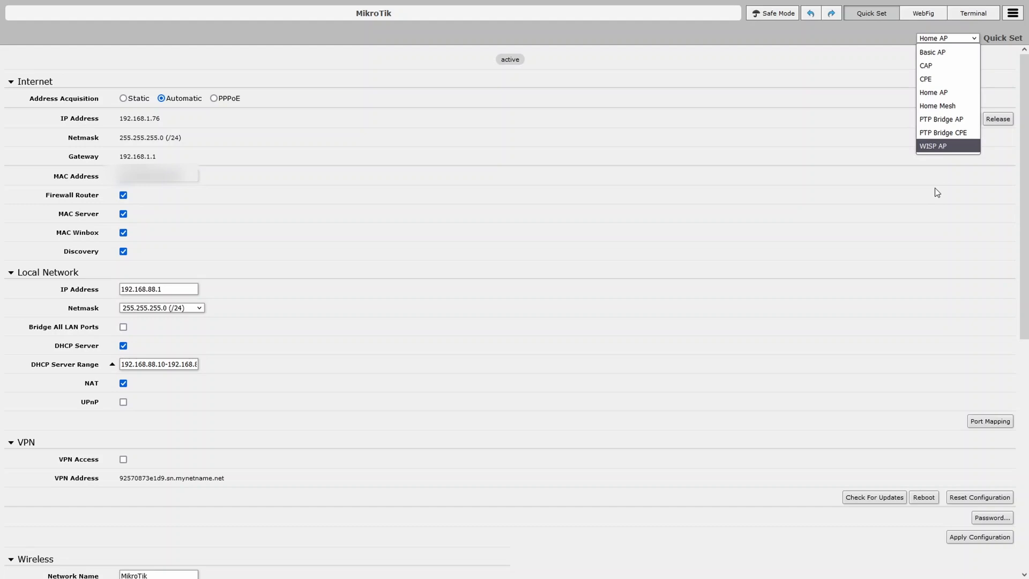
mouse_move(932, 92)
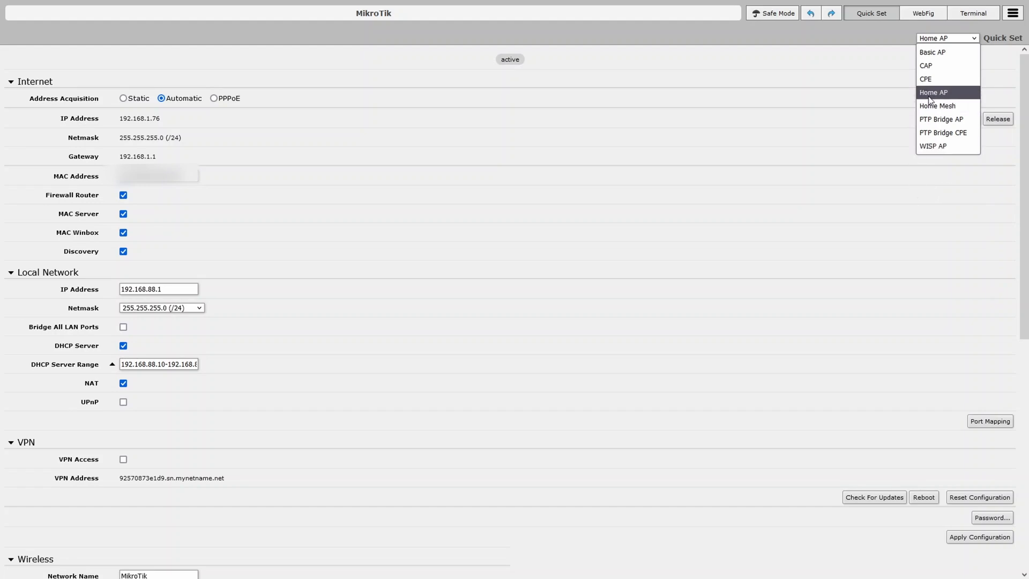
mouse_move(938, 92)
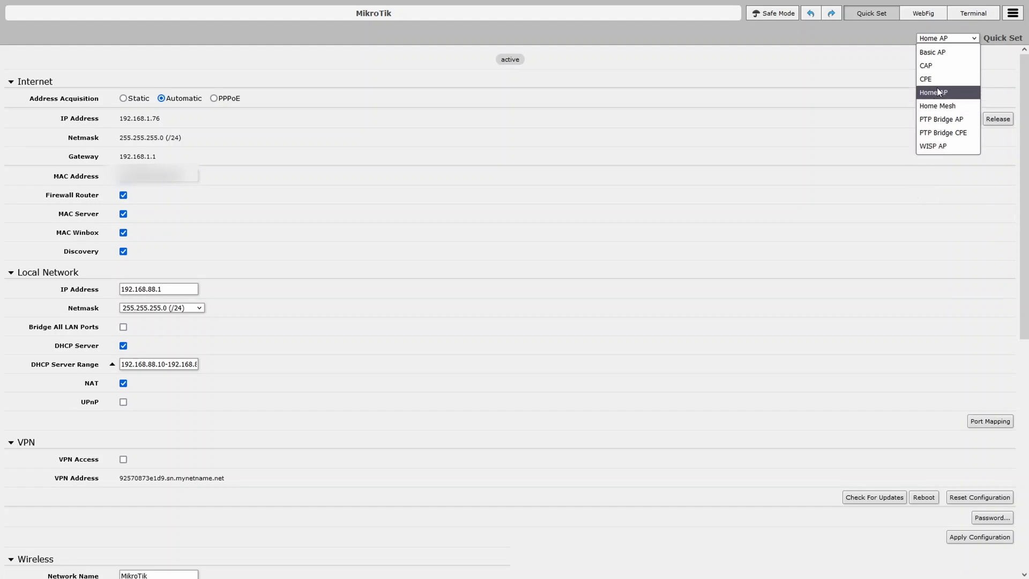
click(933, 93)
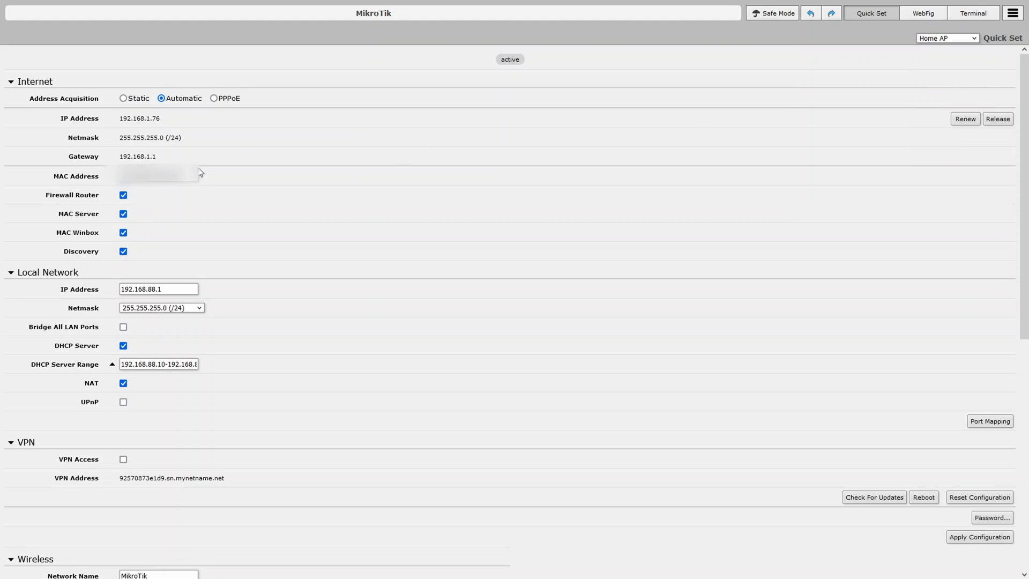
mouse_move(241, 377)
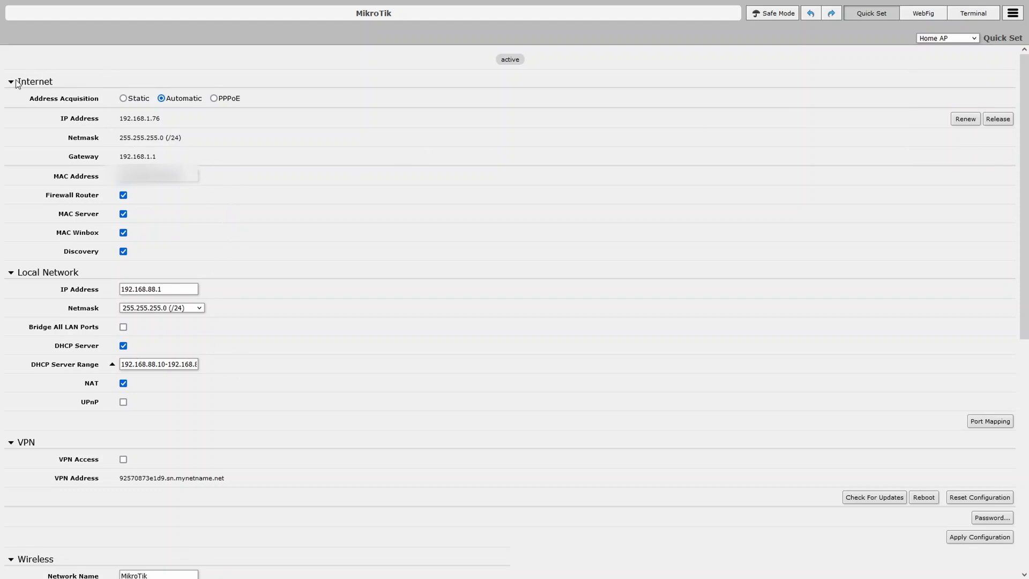
mouse_move(114, 157)
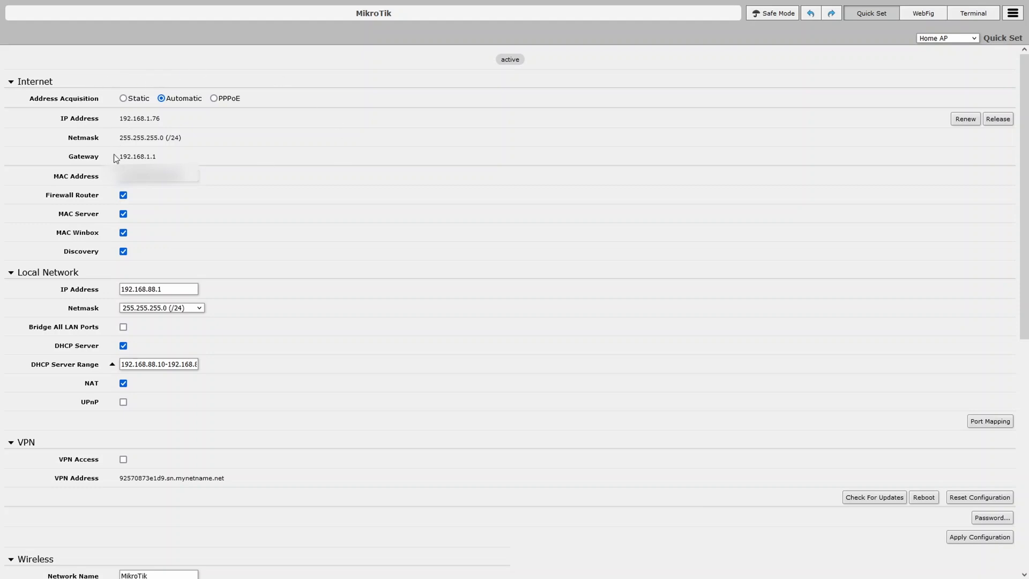
mouse_move(244, 210)
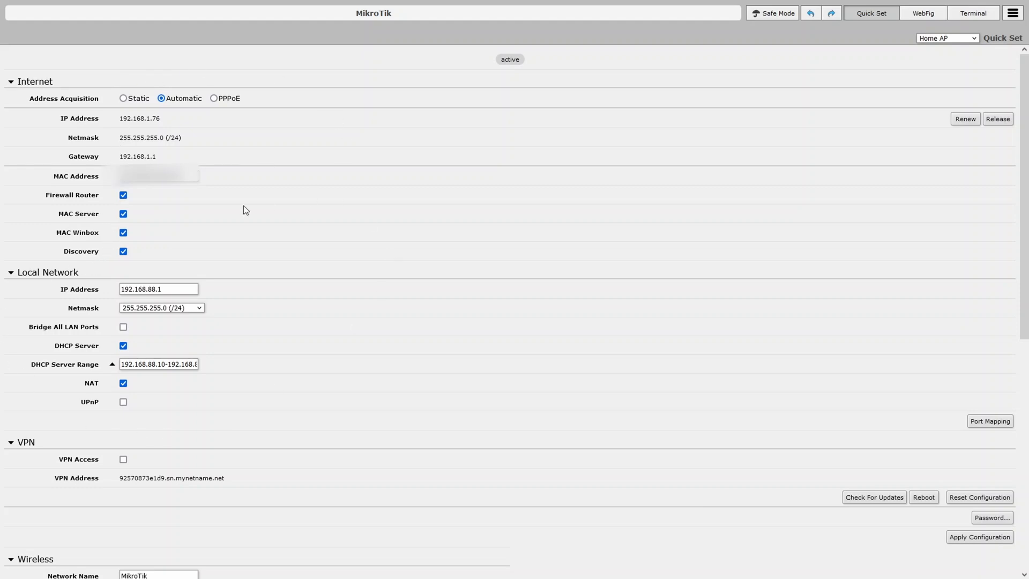
scroll(down, 3)
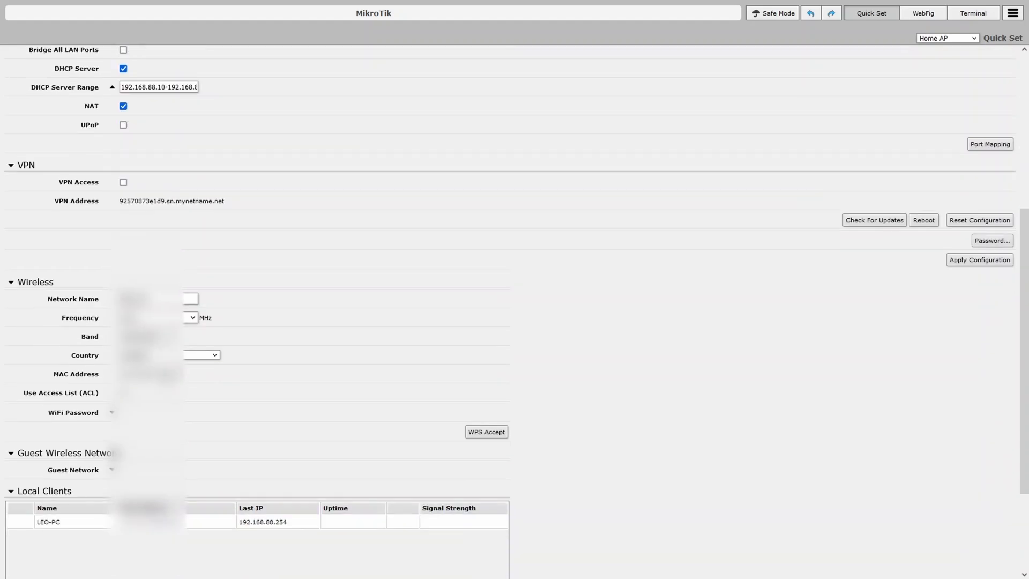
Step: Review network name MikroTik and band 2GHz-B/G/N unchanged, then reveal the WiFi Password field
scroll(down, 3)
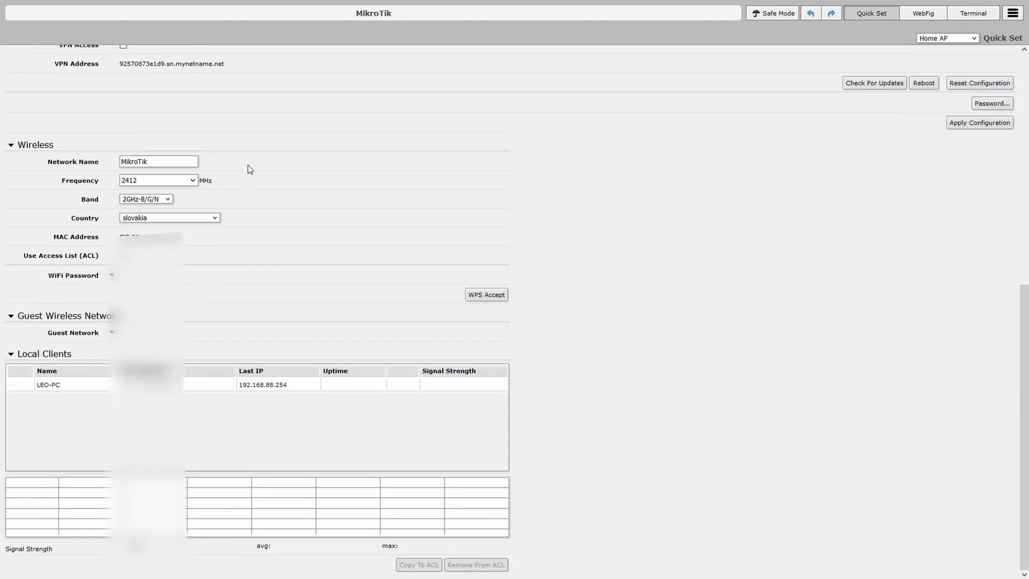
mouse_move(206, 150)
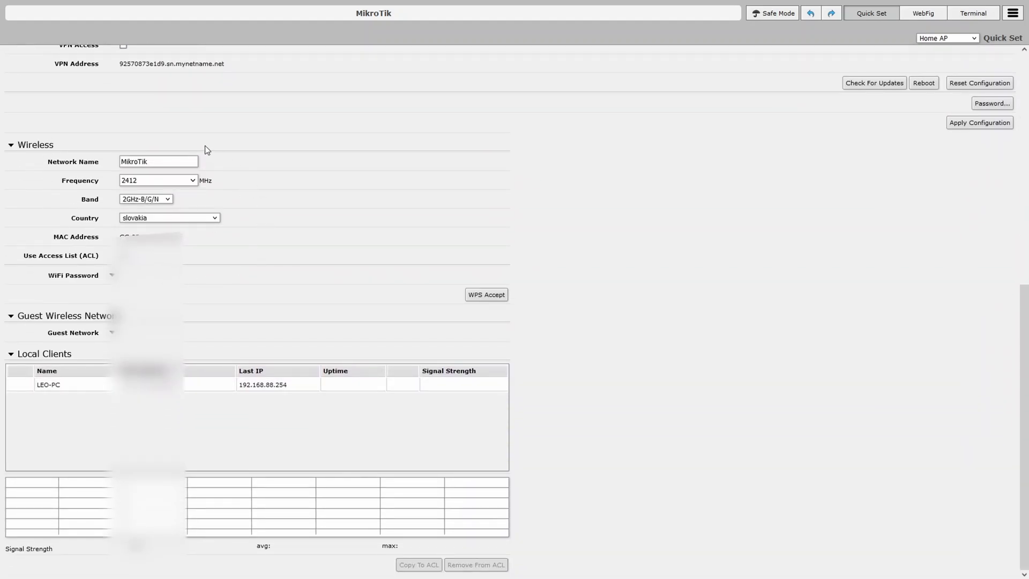
triple_click(159, 162)
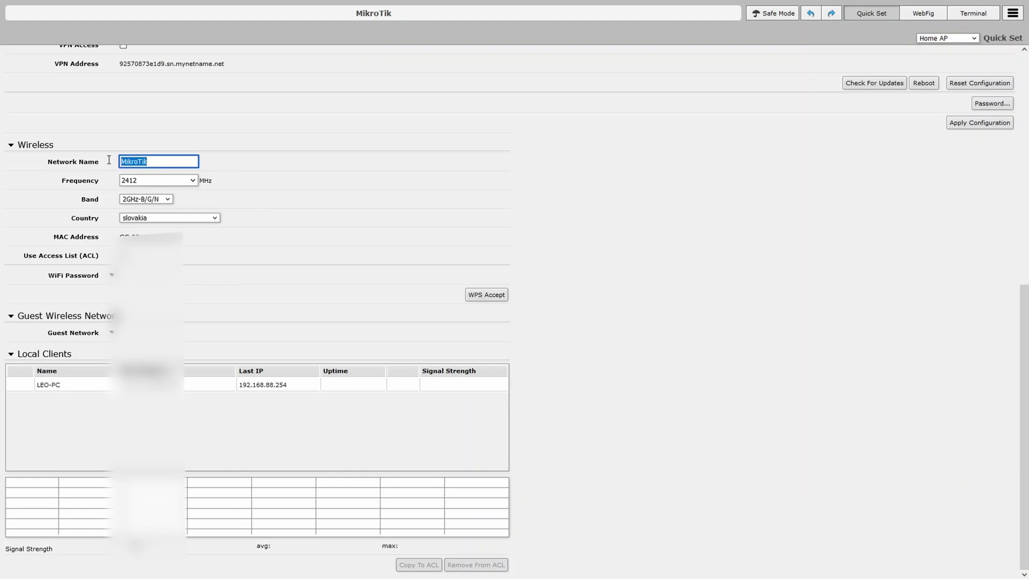
click(158, 162)
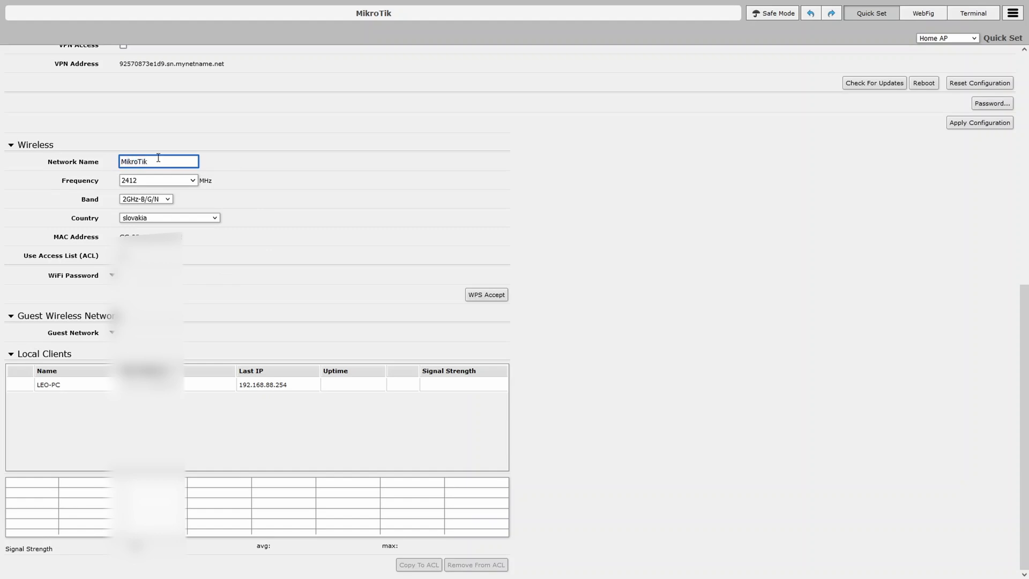
mouse_move(159, 197)
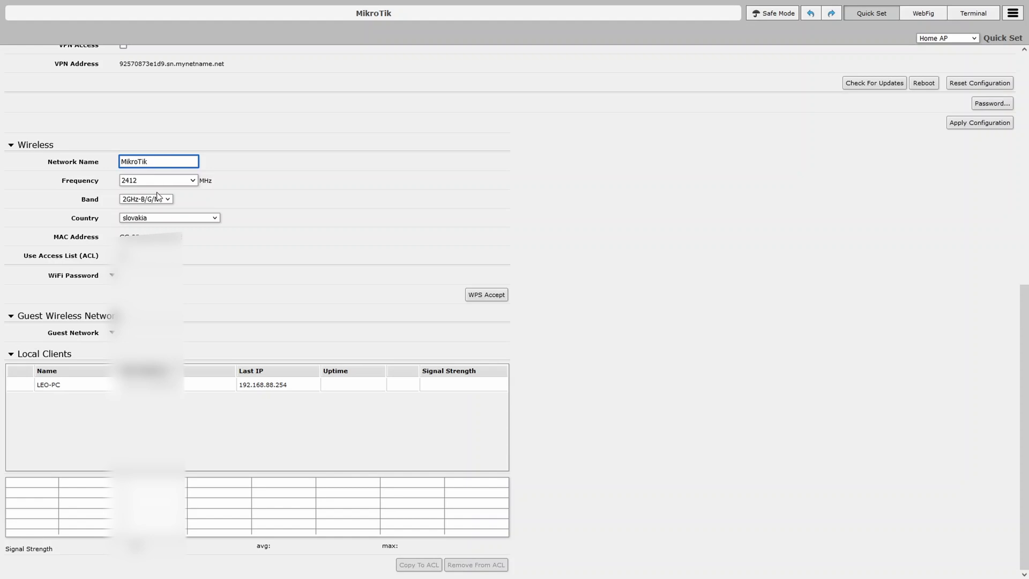
click(144, 199)
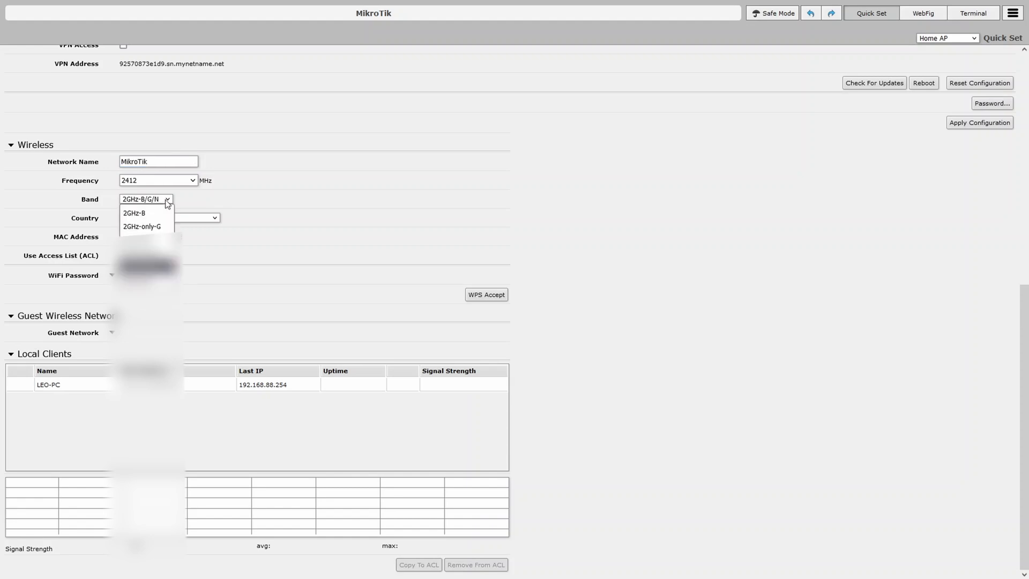
mouse_move(134, 212)
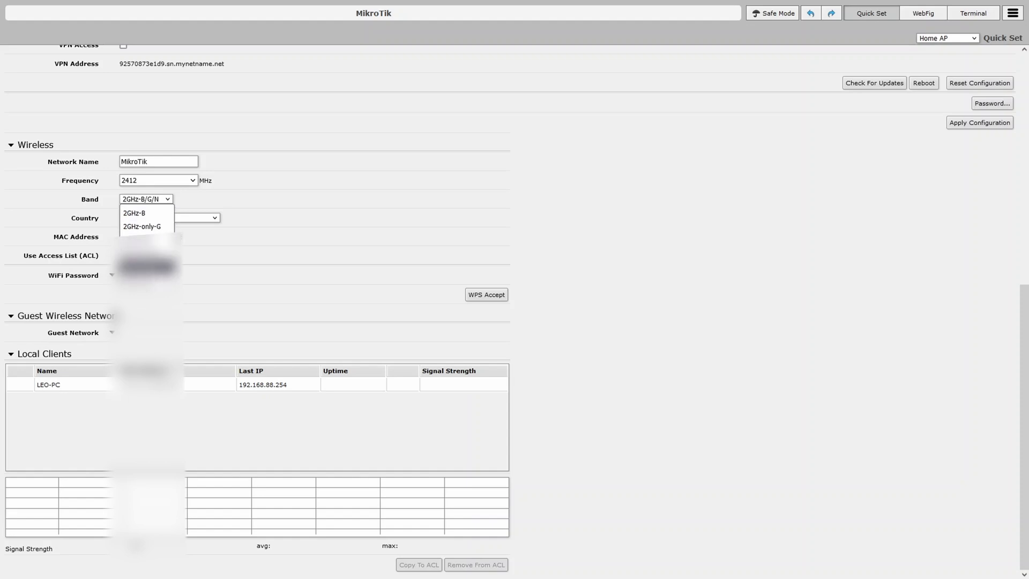
mouse_move(257, 292)
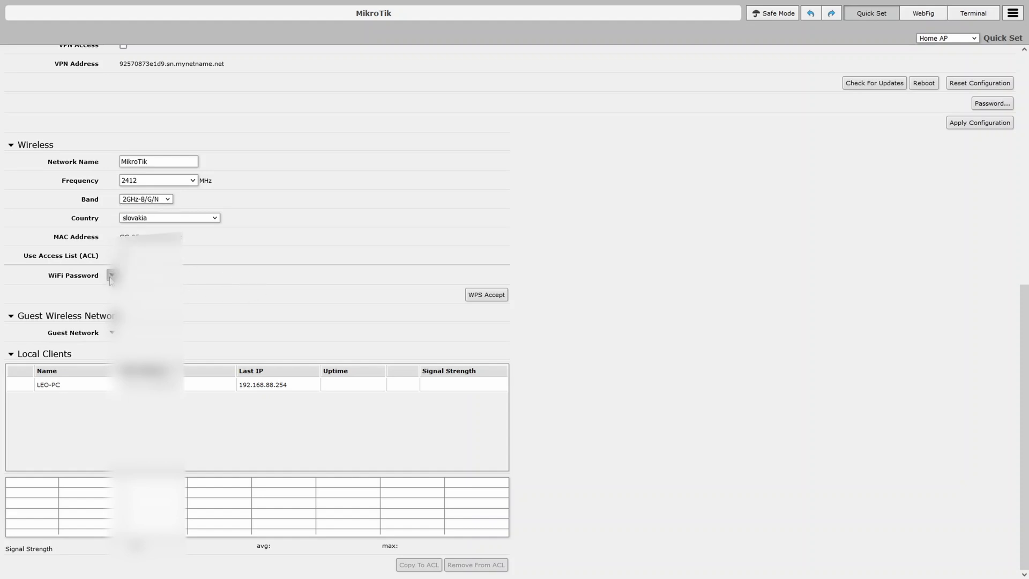
click(110, 276)
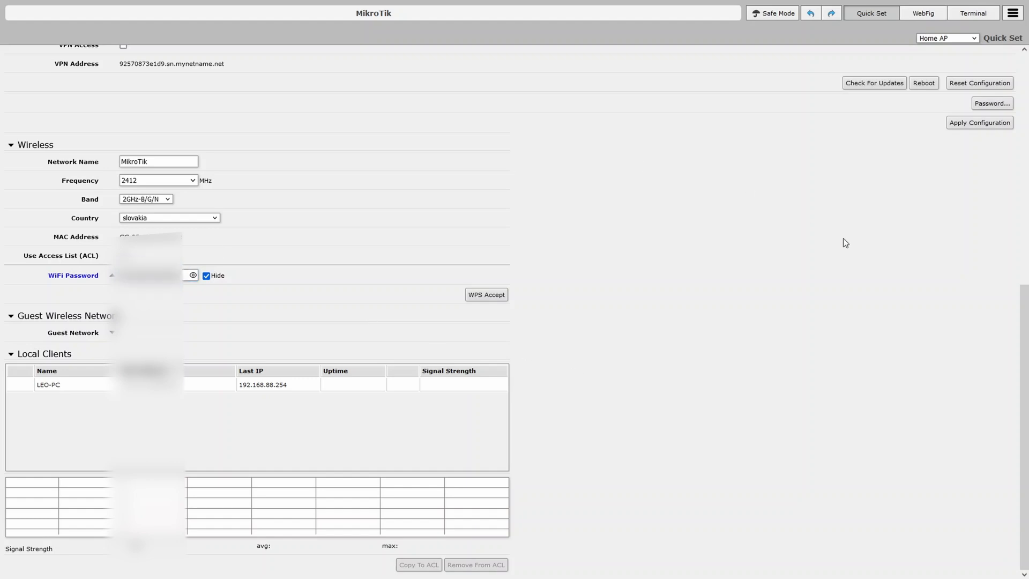
scroll(up, 3)
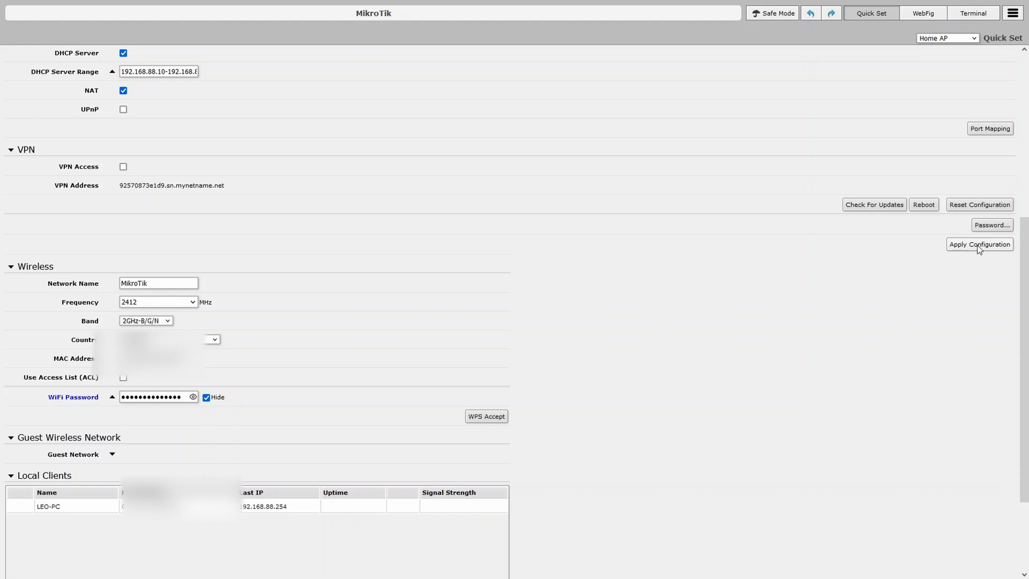
mouse_move(528, 328)
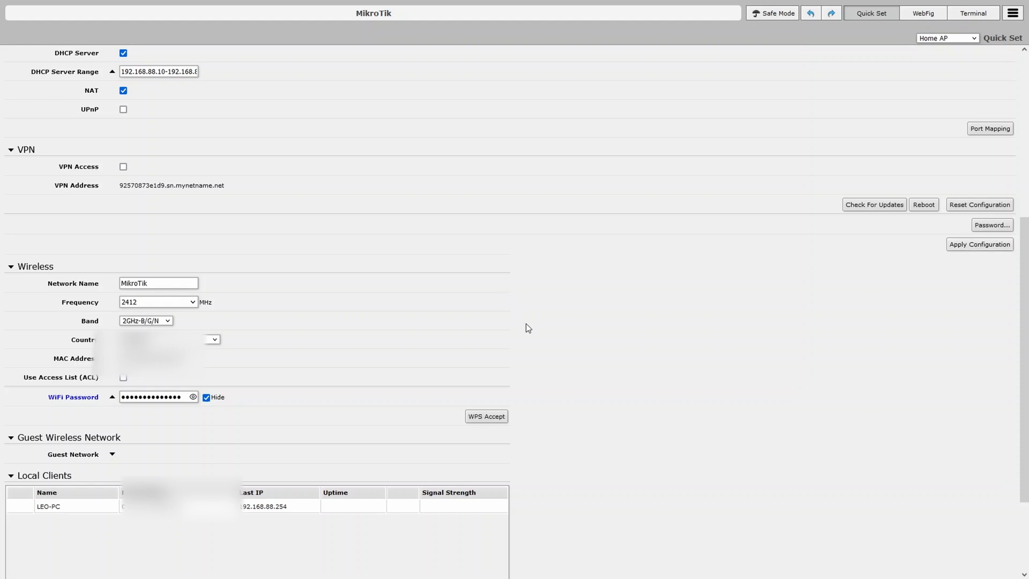
mouse_move(690, 238)
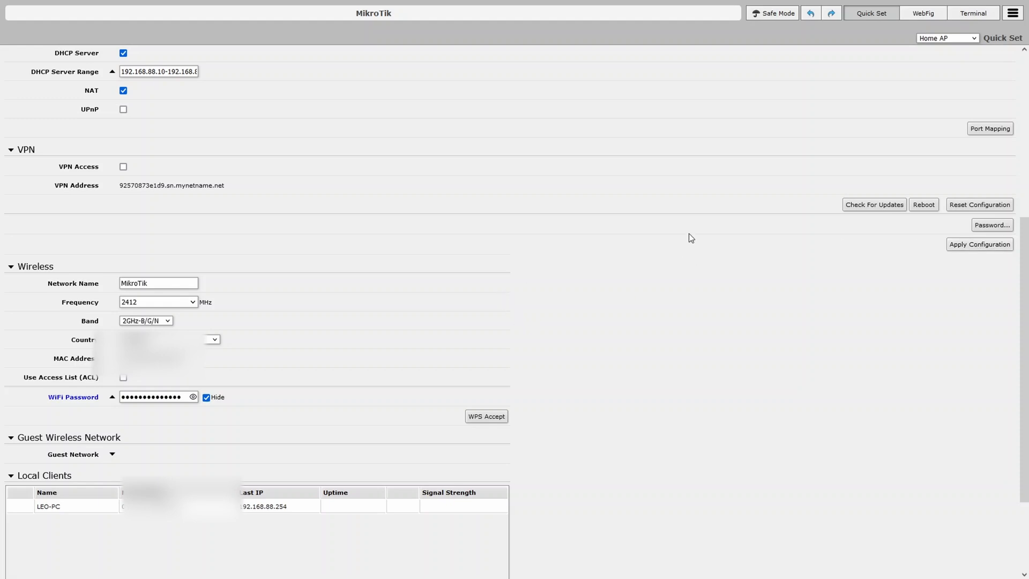